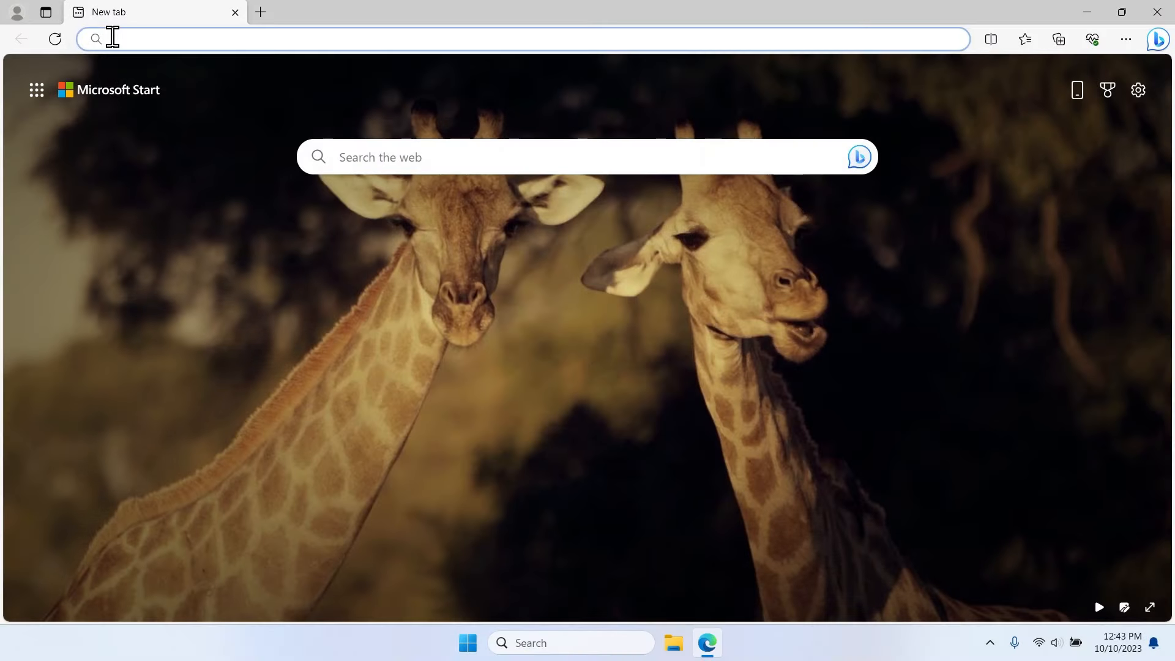
Go to hp.com/start/ and begin setup for the HP OfficeJet Pro 8125e
{"action": "type", "text": "hp.com/start/"}
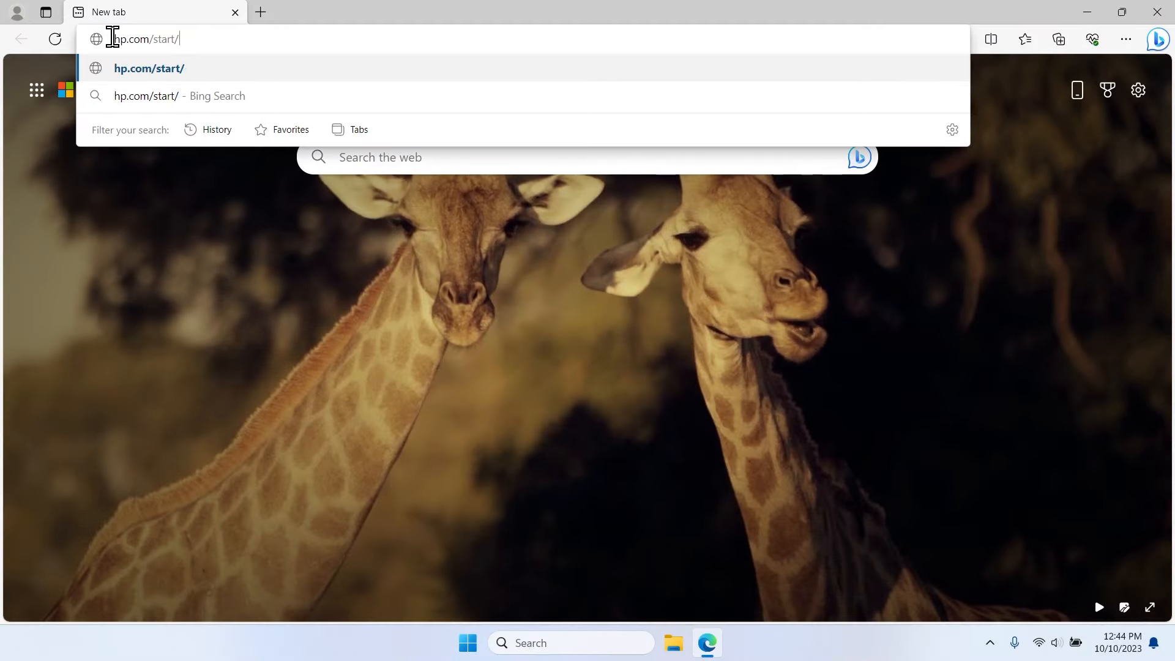
{"action": "key", "text": "Enter"}
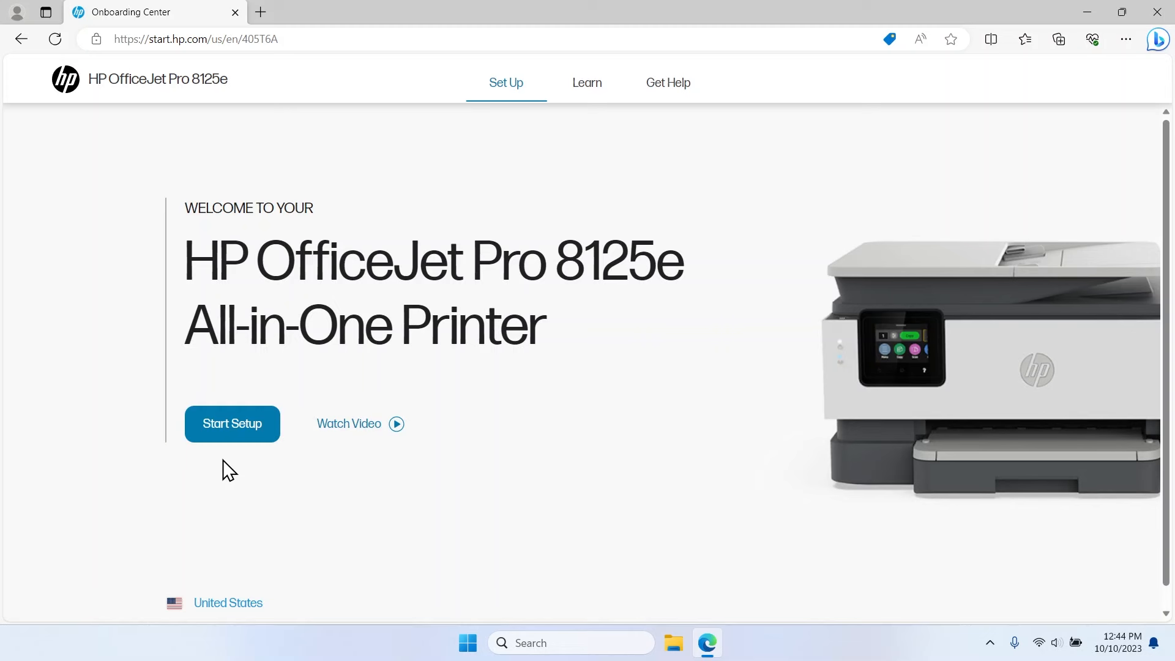
{"action": "left_click", "coordinate": [231, 424]}
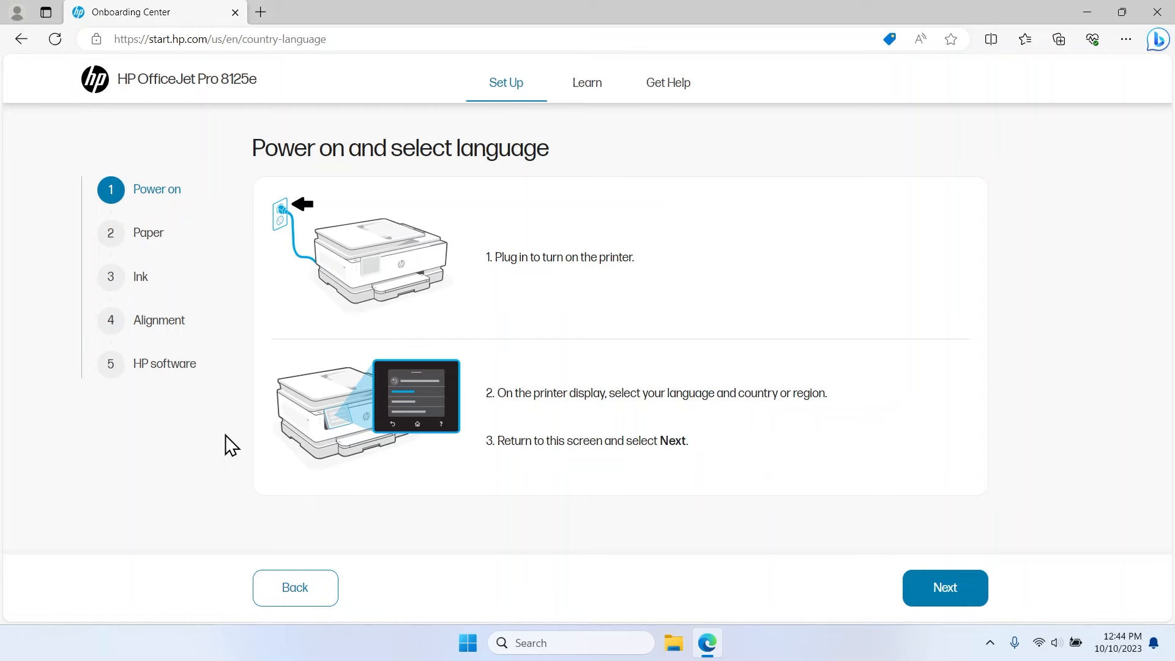
{"action": "mouse_move", "coordinate": [911, 573]}
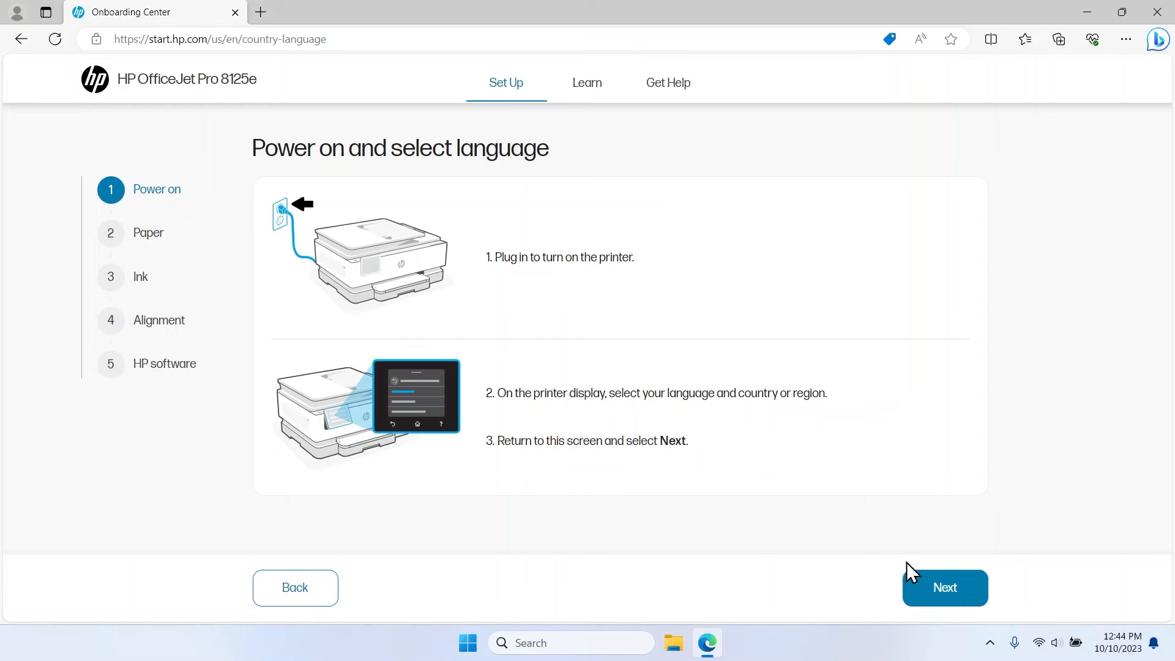
Continue past the power-on step and confirm English as the printer's display language
{"action": "left_click", "coordinate": [944, 586]}
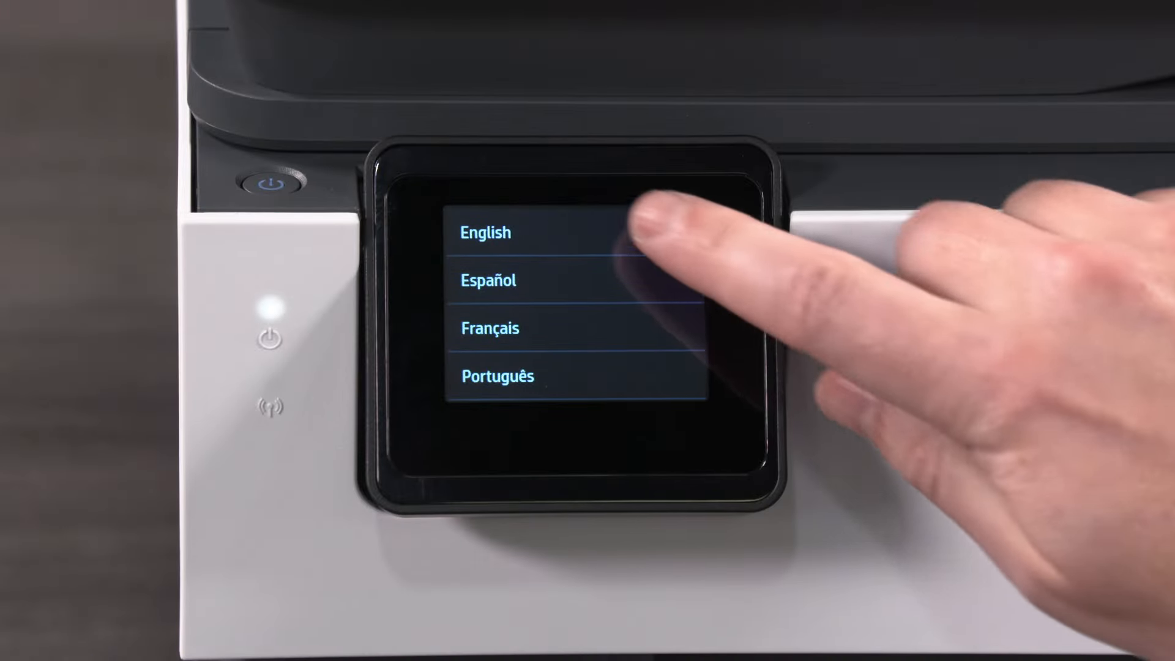
{"action": "left_click", "coordinate": [487, 233]}
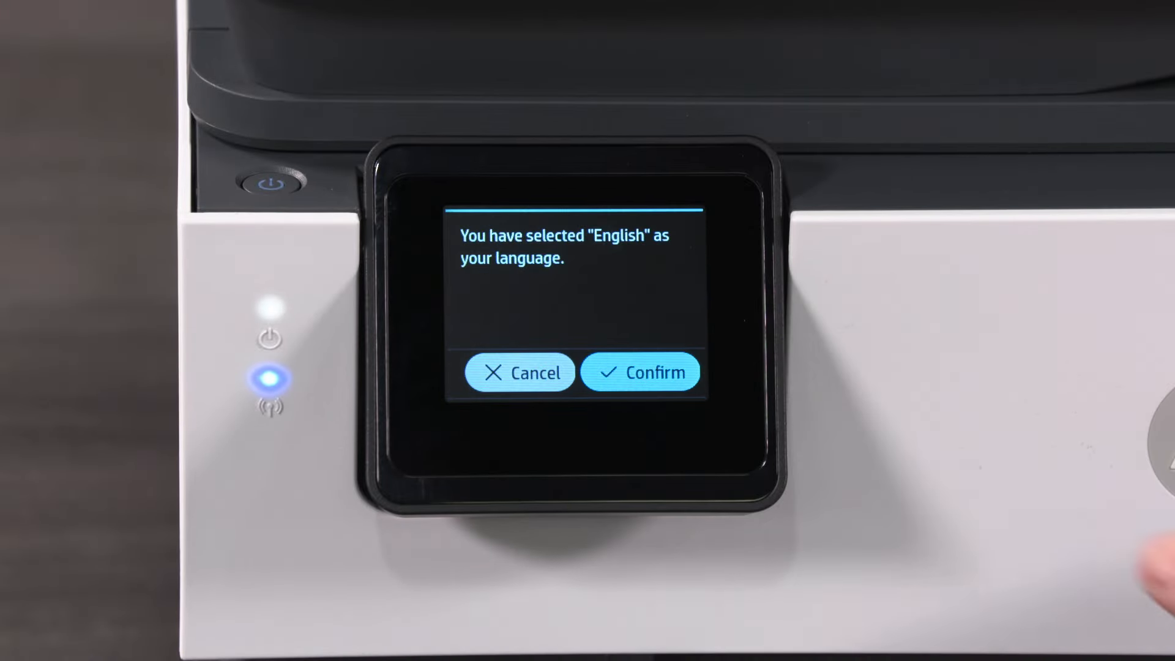
{"action": "left_click", "coordinate": [640, 372]}
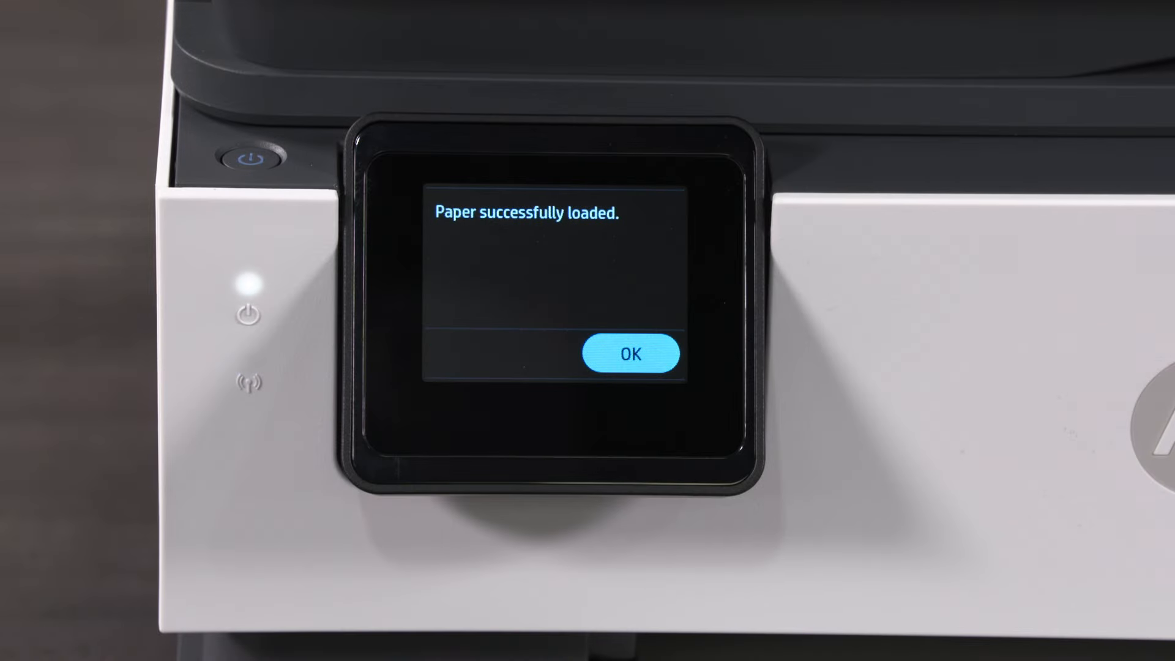
Acknowledge the paper-loaded message and proceed to installing the ink cartridges
{"action": "left_click", "coordinate": [630, 352]}
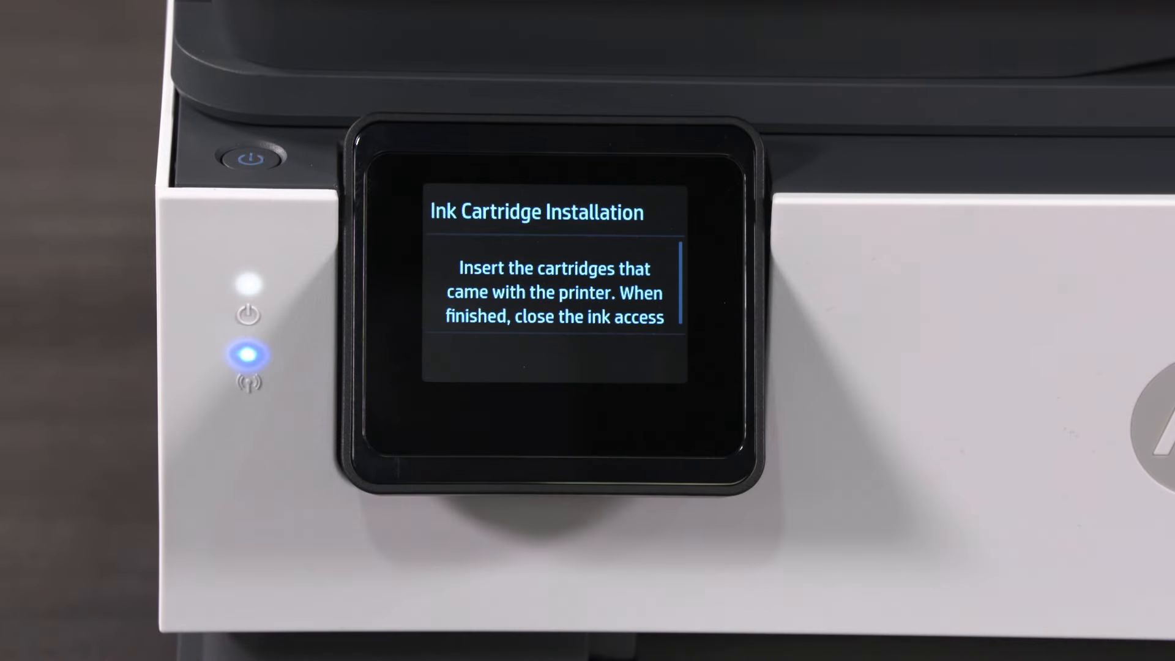
{"action": "left_click", "coordinate": [600, 357]}
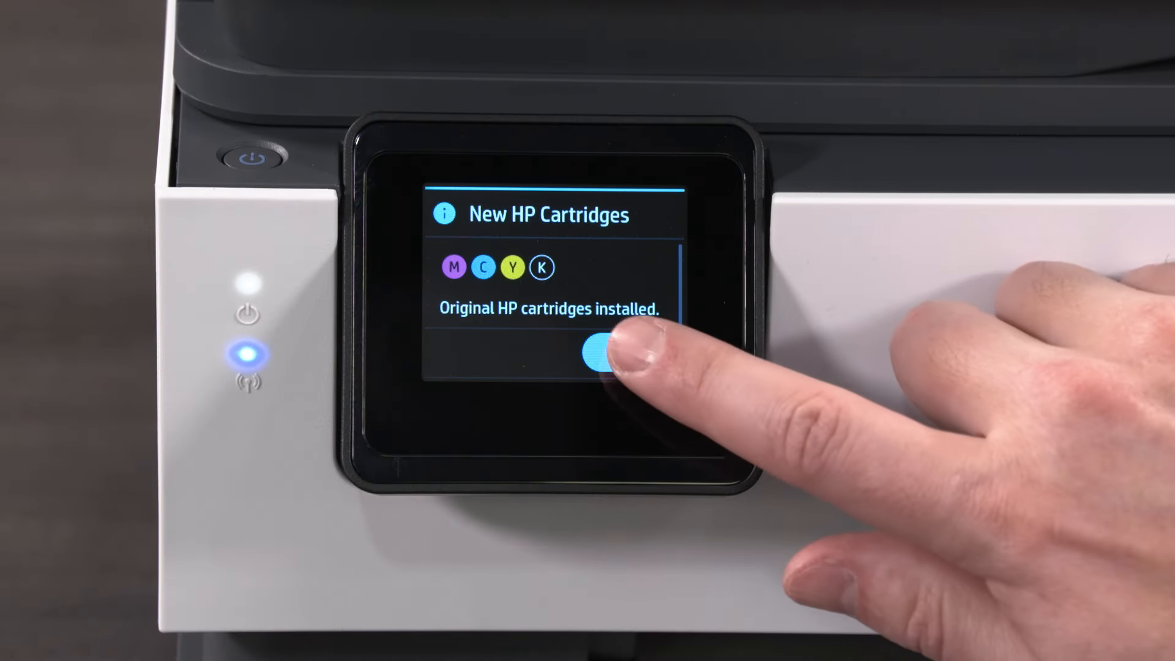
Accept the new HP cartridges notice, run printhead alignment and scan the alignment page
{"action": "left_click", "coordinate": [600, 355]}
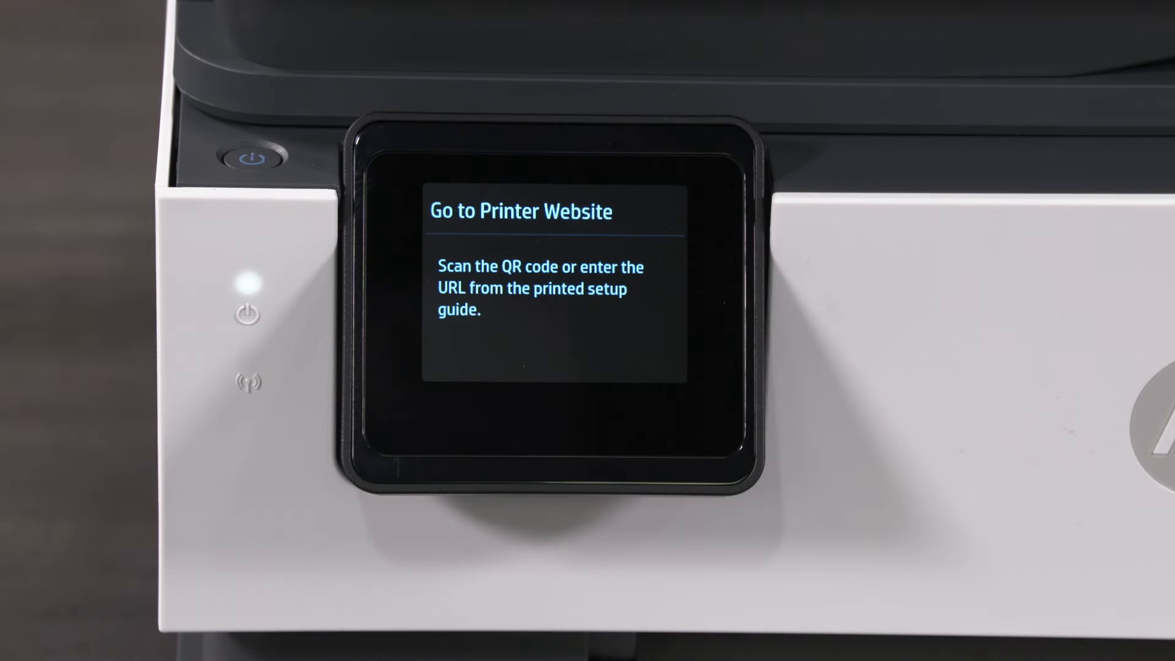
{"action": "left_click", "coordinate": [599, 352]}
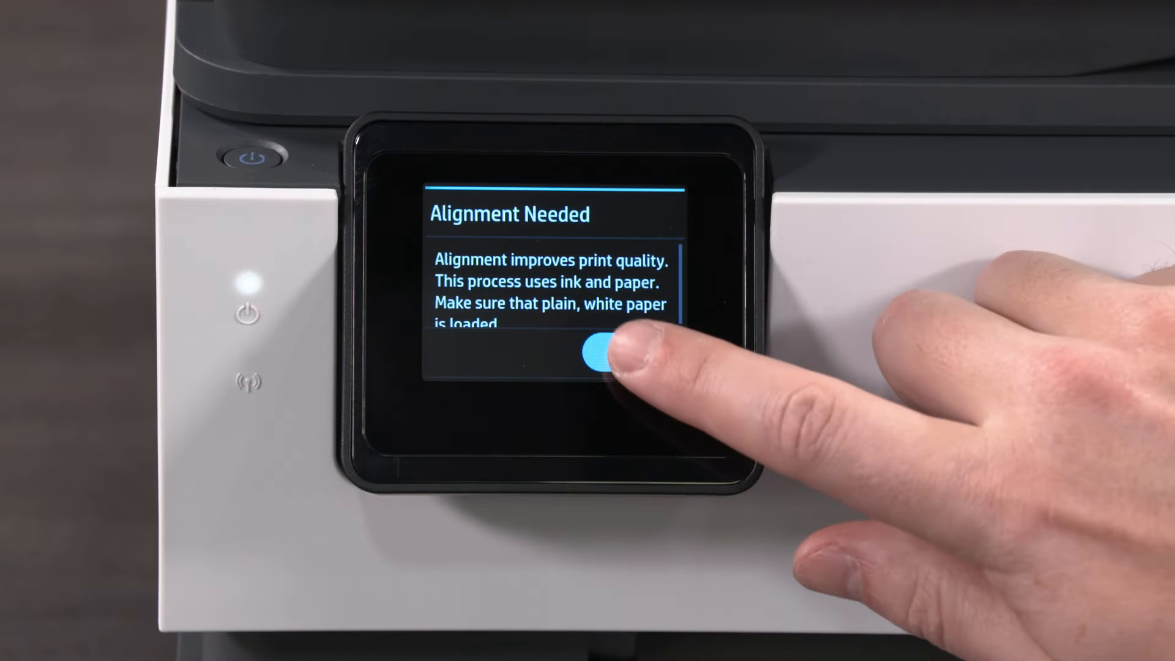
{"action": "left_click", "coordinate": [600, 346]}
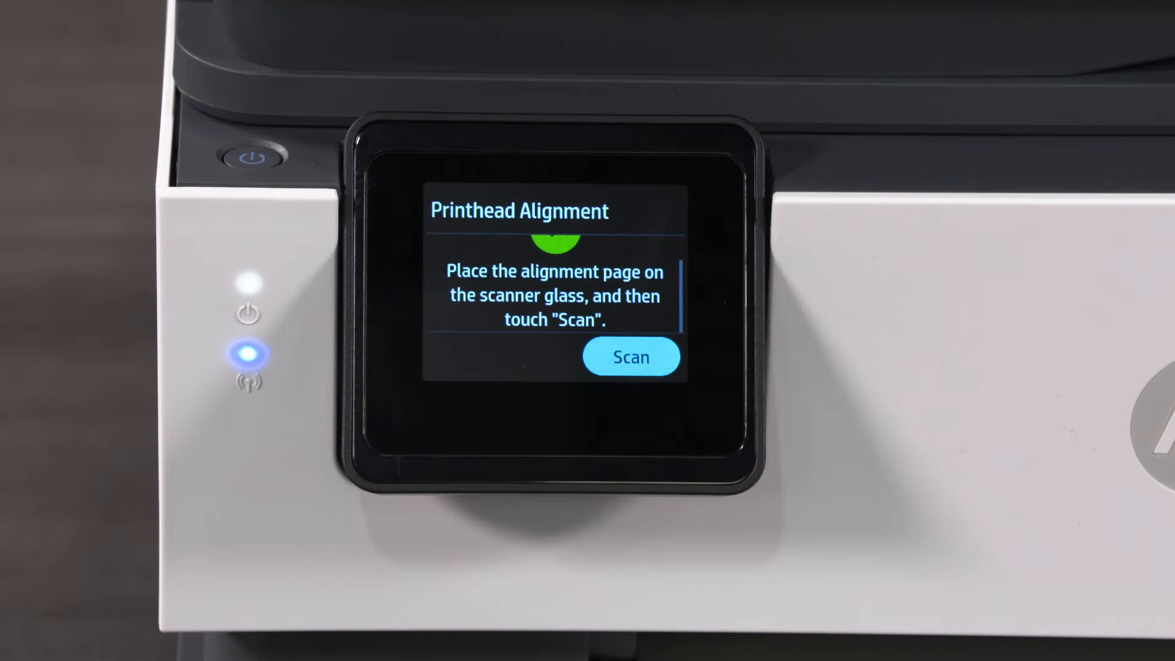
{"action": "left_click", "coordinate": [632, 356]}
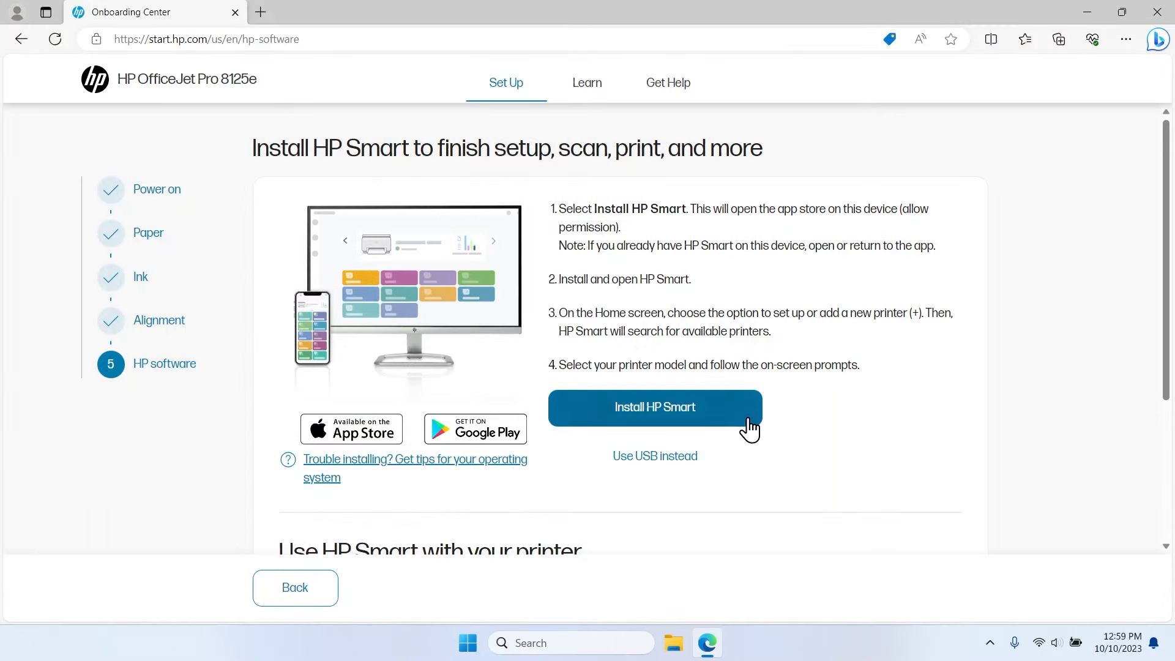
Find HP Smart in Microsoft Store, install it and launch it
{"action": "left_click", "coordinate": [654, 406]}
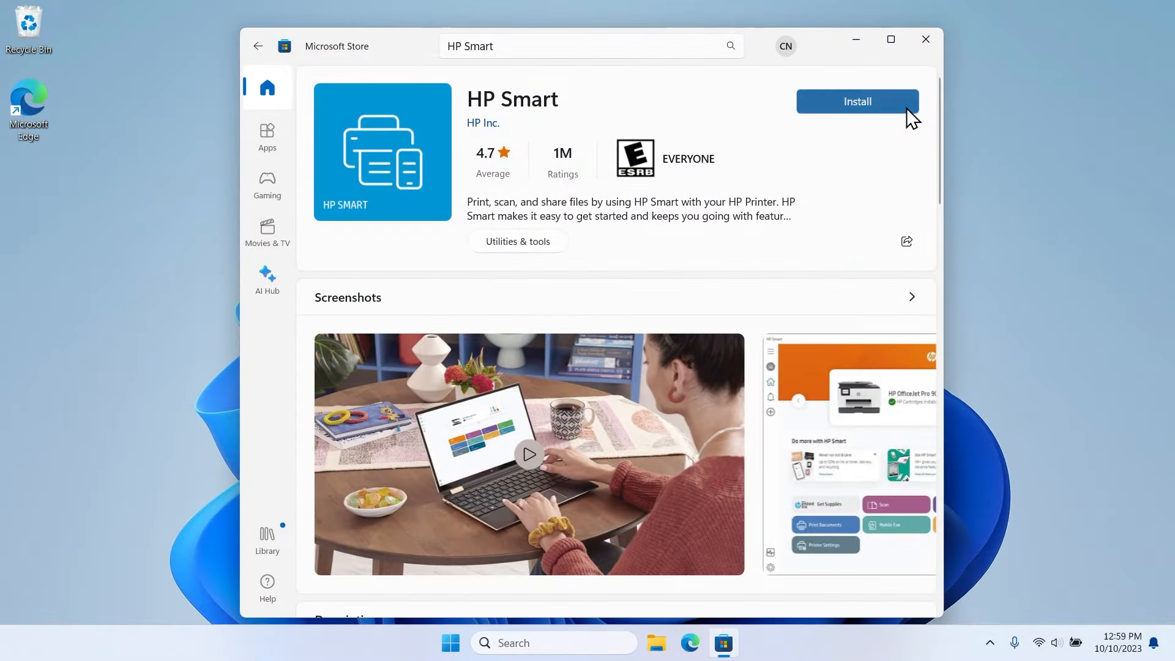
{"action": "left_click", "coordinate": [857, 102]}
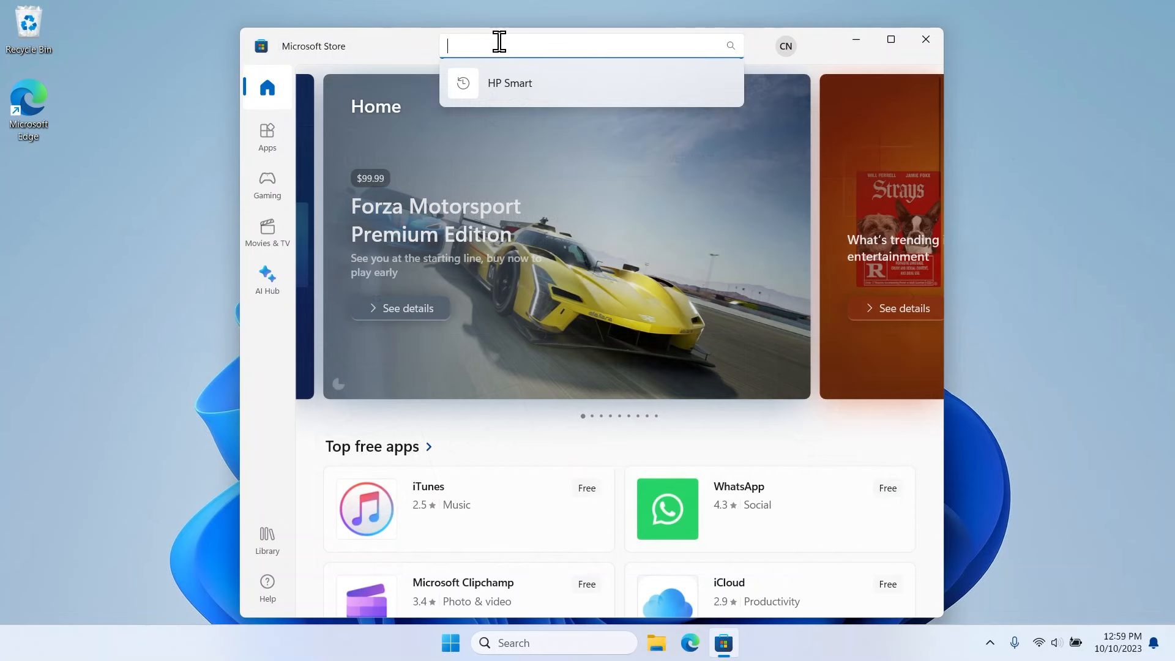
{"action": "left_click", "coordinate": [525, 90]}
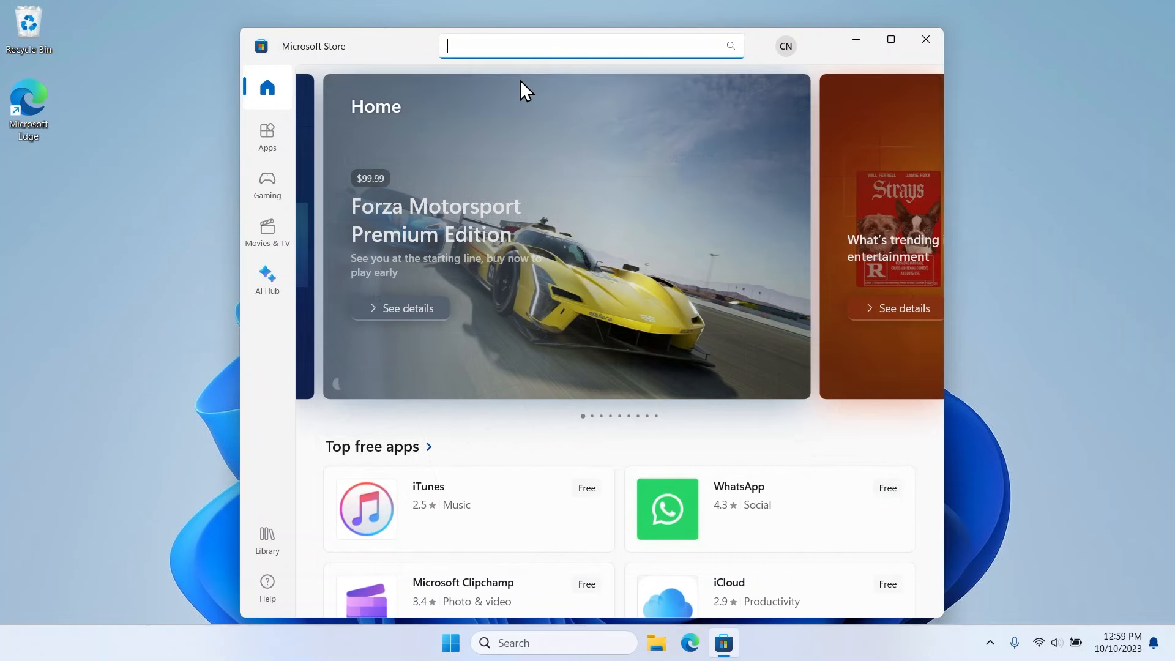
{"action": "type", "text": "HP Smart"}
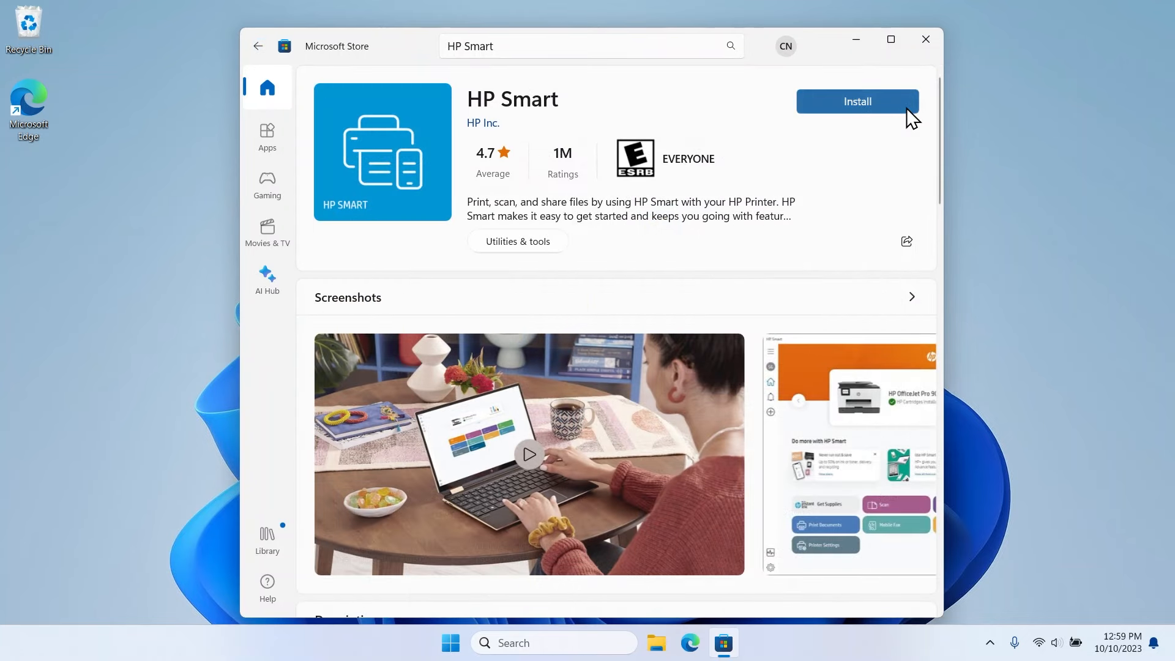
{"action": "left_click", "coordinate": [857, 101]}
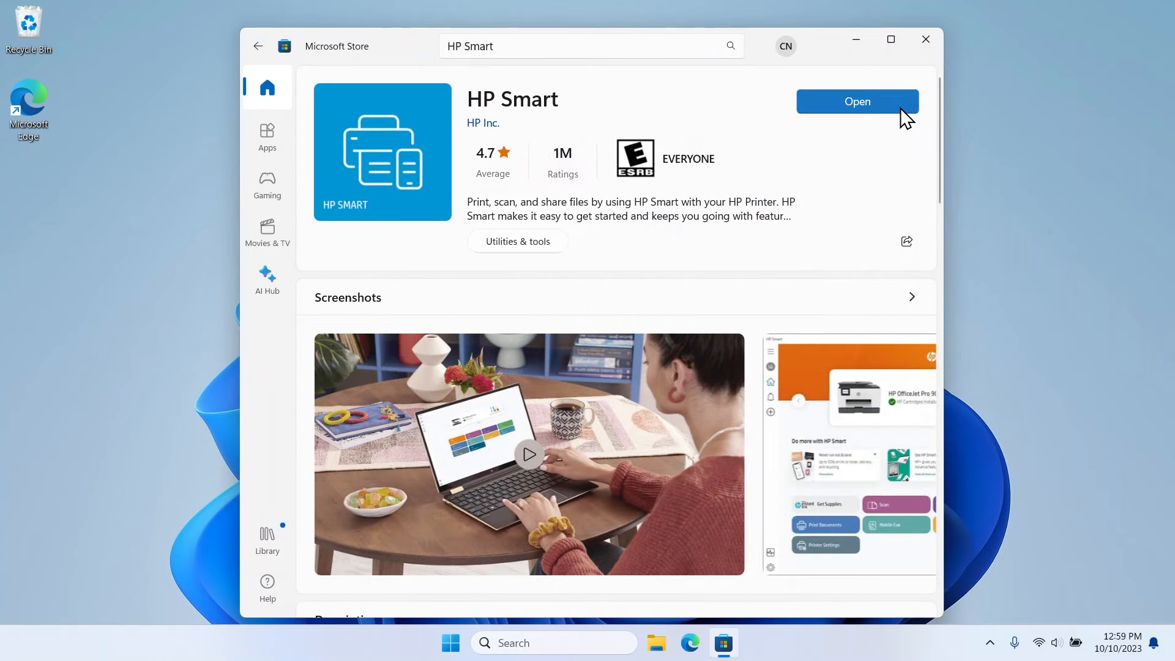
{"action": "left_click", "coordinate": [857, 102]}
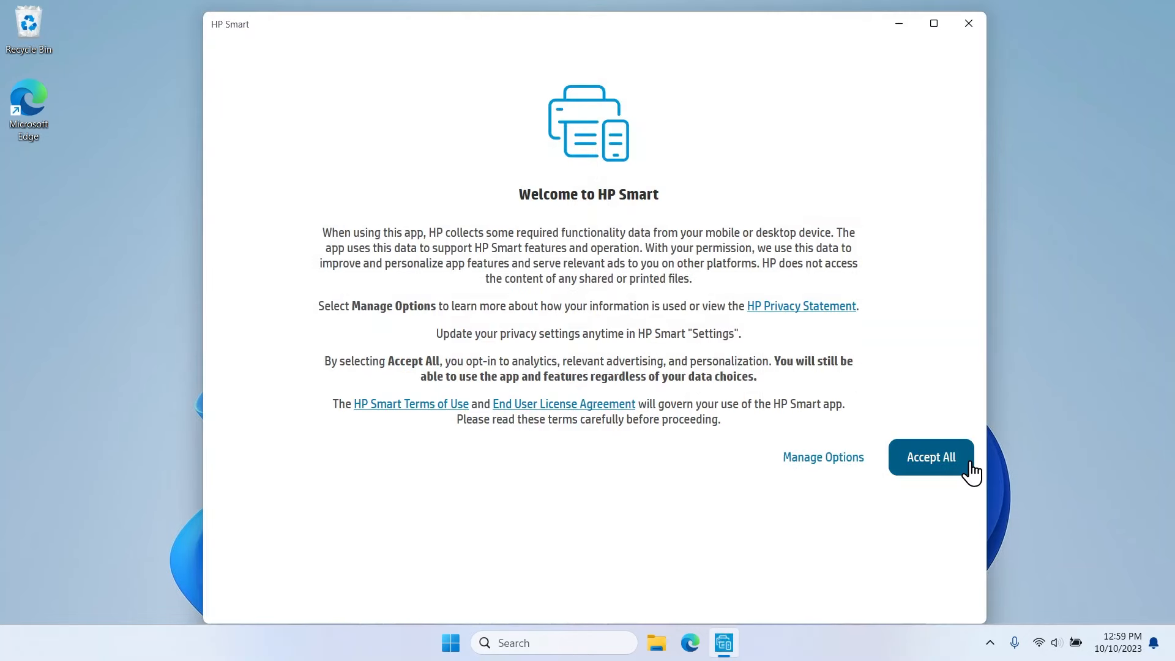
Accept HP Smart's data choices and start setting up the found HP OfficeJet Pro 8130e
{"action": "left_click", "coordinate": [930, 456]}
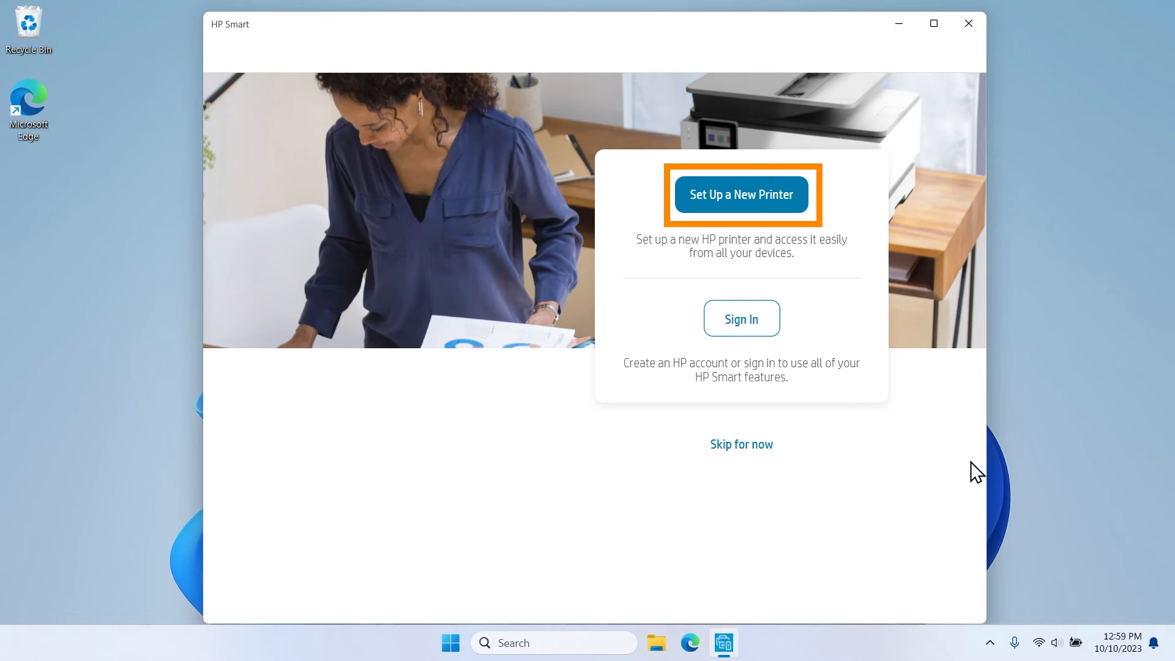
{"action": "left_click", "coordinate": [739, 195]}
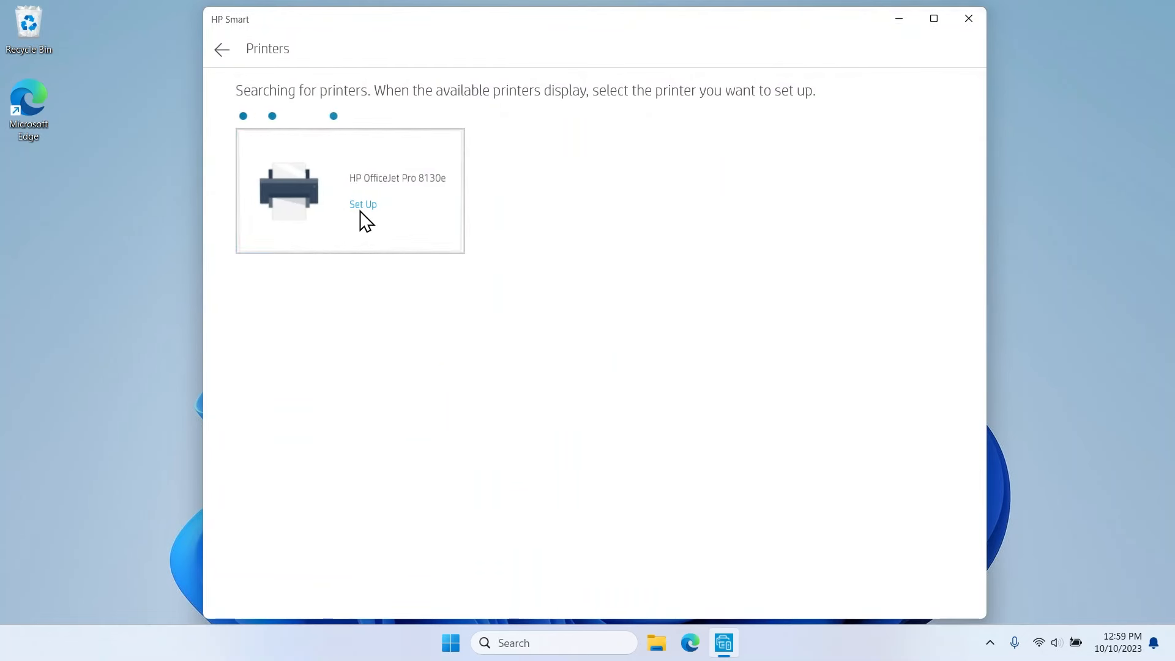
{"action": "left_click", "coordinate": [363, 205]}
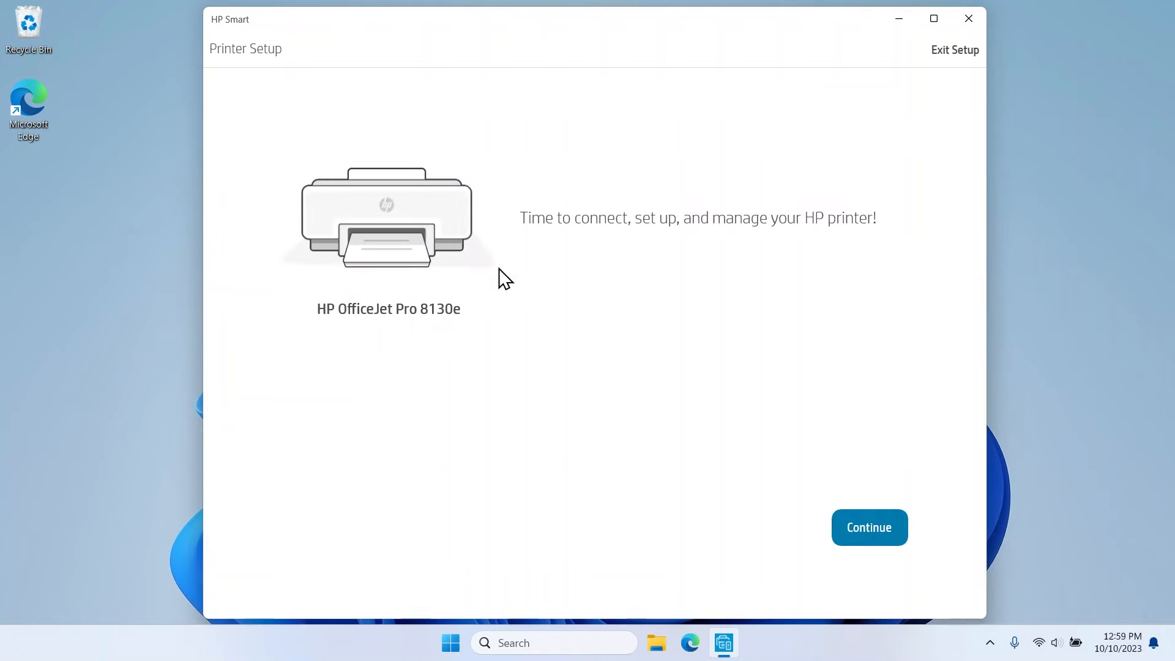
{"action": "left_click", "coordinate": [870, 526]}
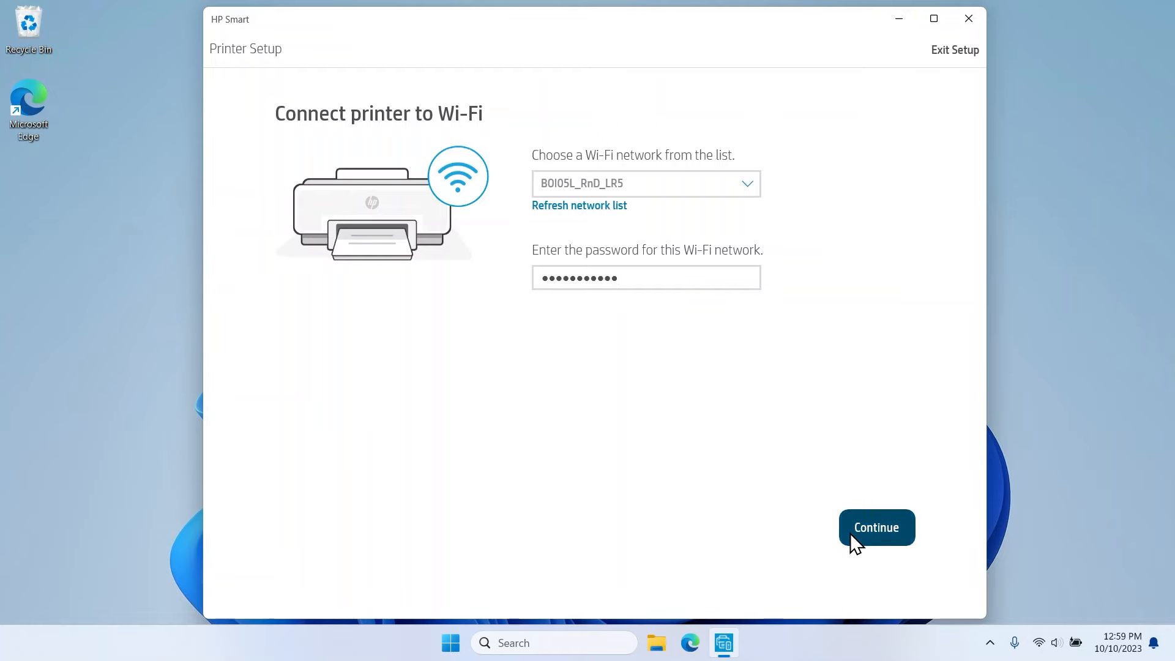
Connect the printer to the chosen Wi-Fi network, allowing setup on the printer's display
{"action": "left_click", "coordinate": [875, 526]}
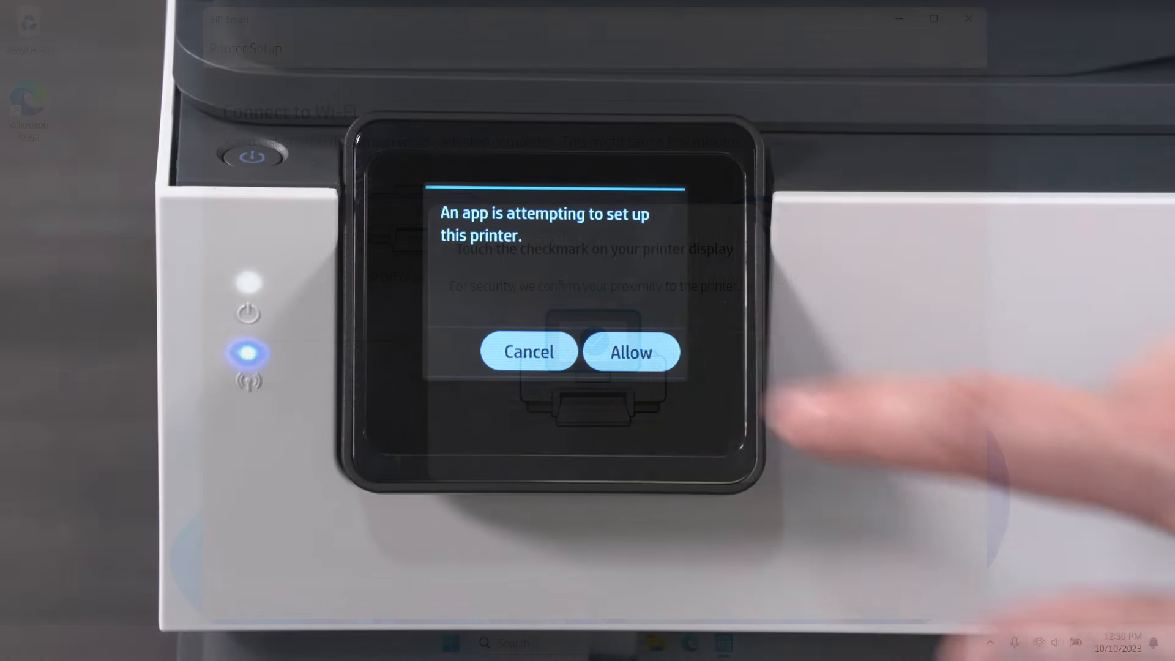
{"action": "left_click", "coordinate": [630, 351]}
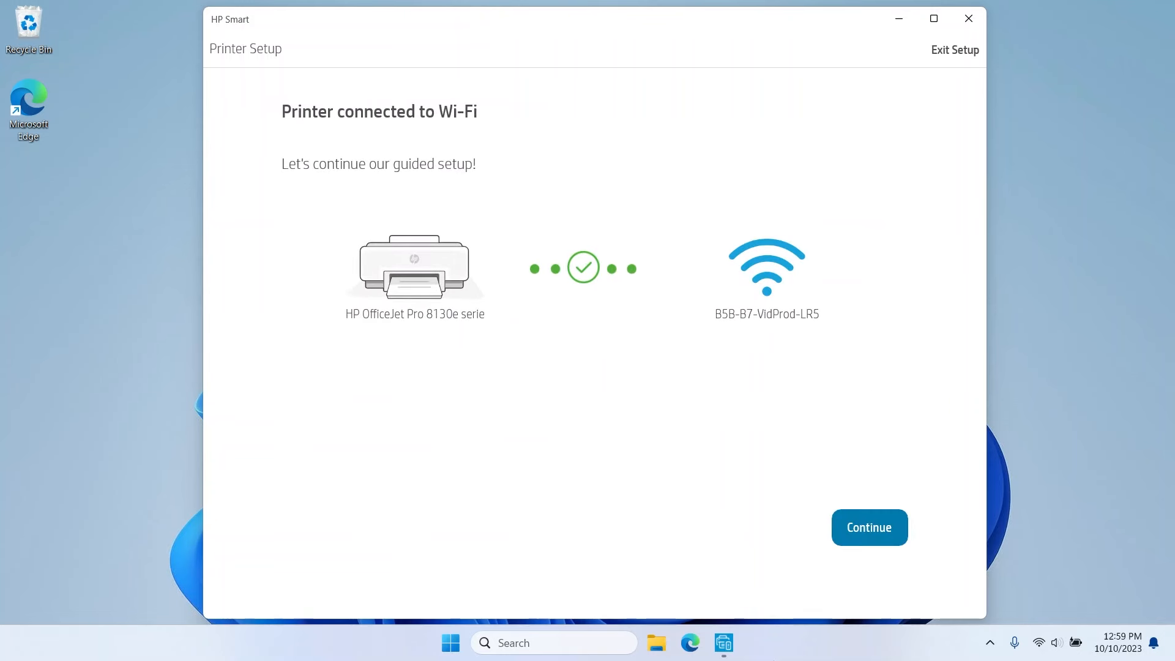
{"action": "mouse_move", "coordinate": [851, 553]}
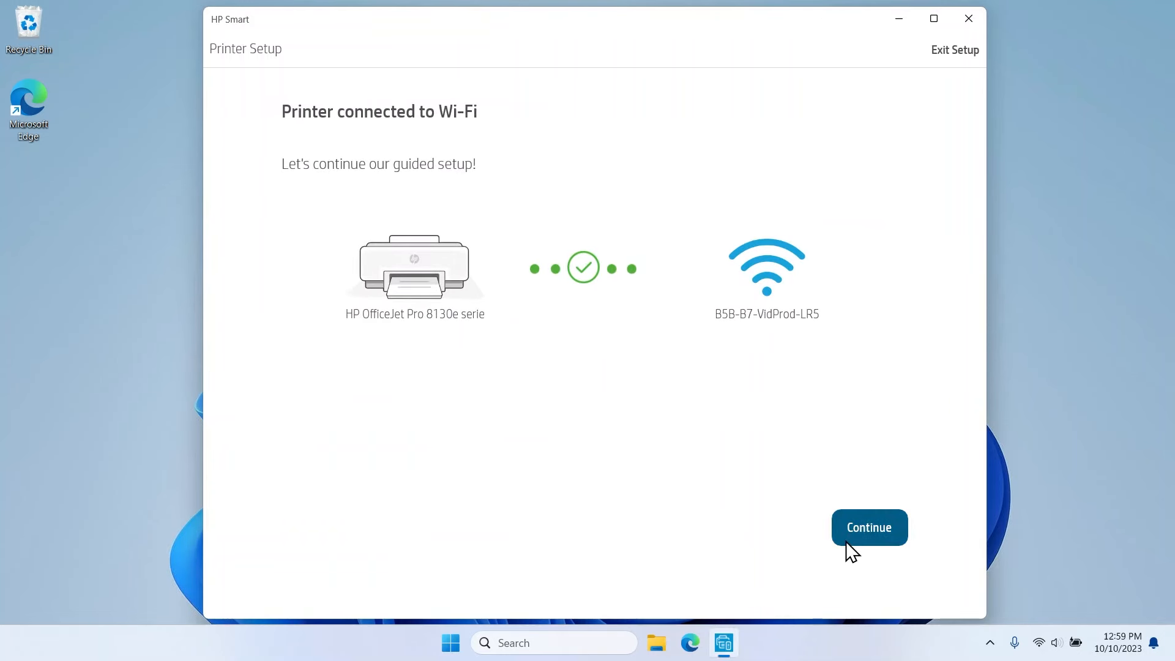
{"action": "left_click", "coordinate": [869, 527]}
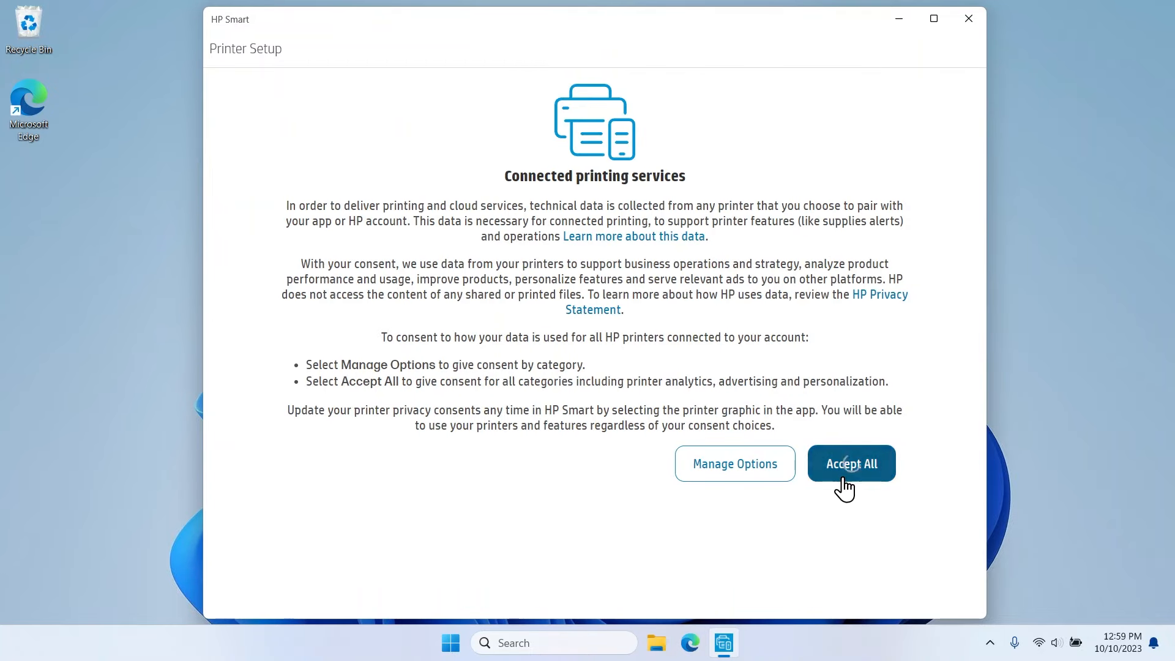
Consent to all printer data uses and activate HP+
{"action": "left_click", "coordinate": [851, 463]}
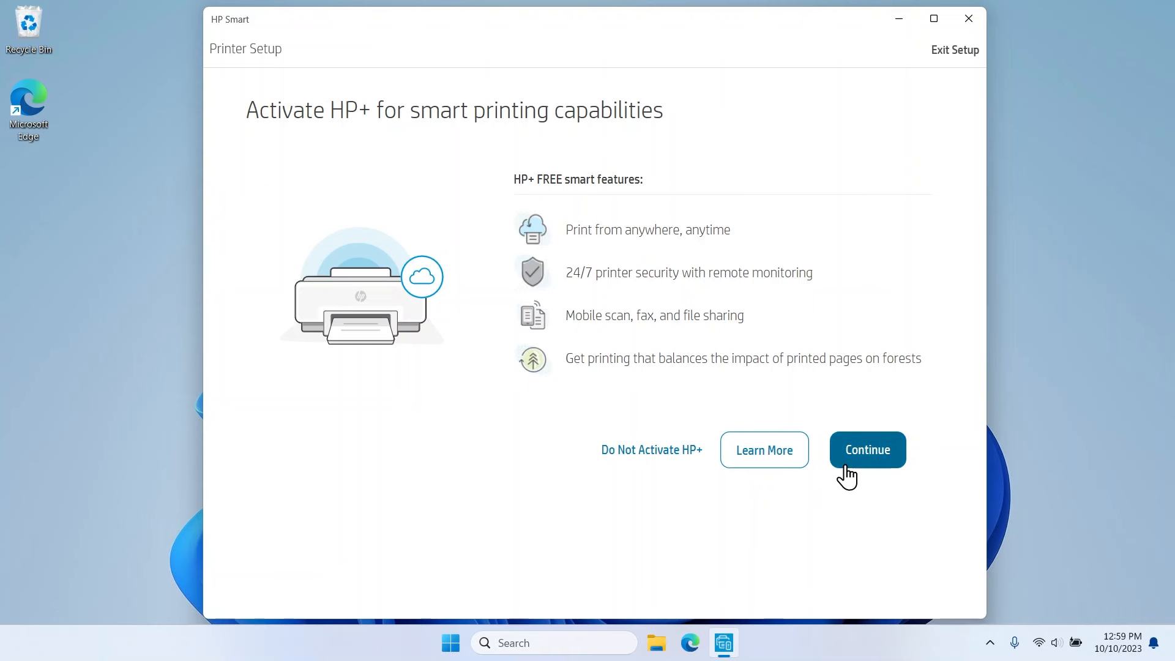
{"action": "left_click", "coordinate": [867, 449]}
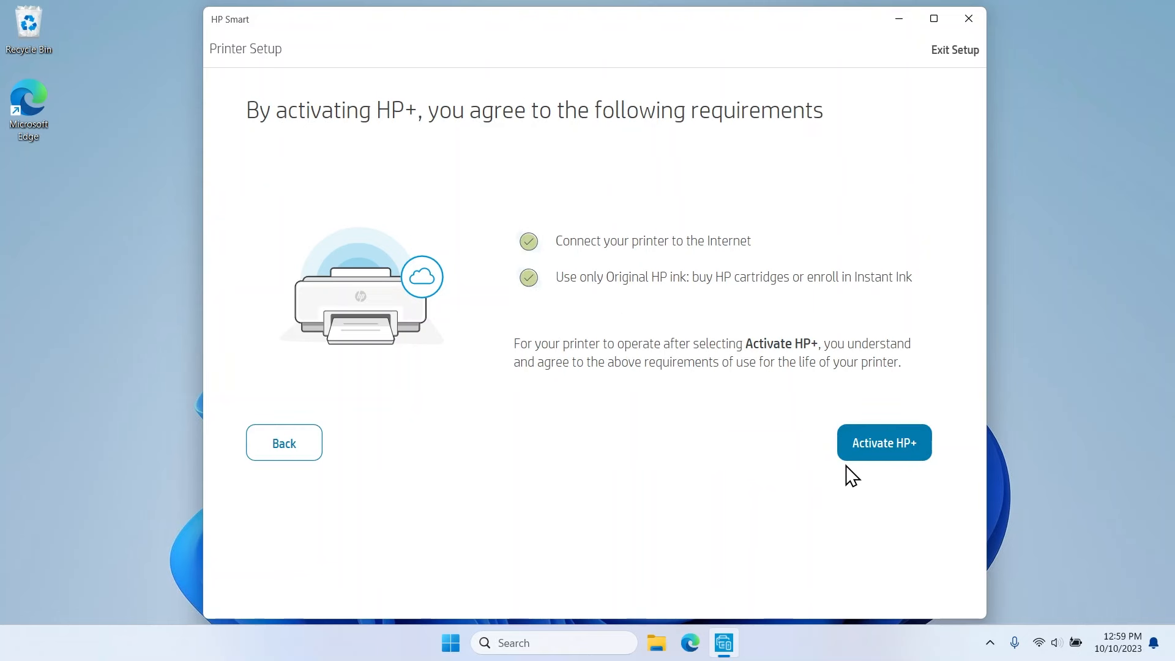
{"action": "left_click", "coordinate": [884, 442]}
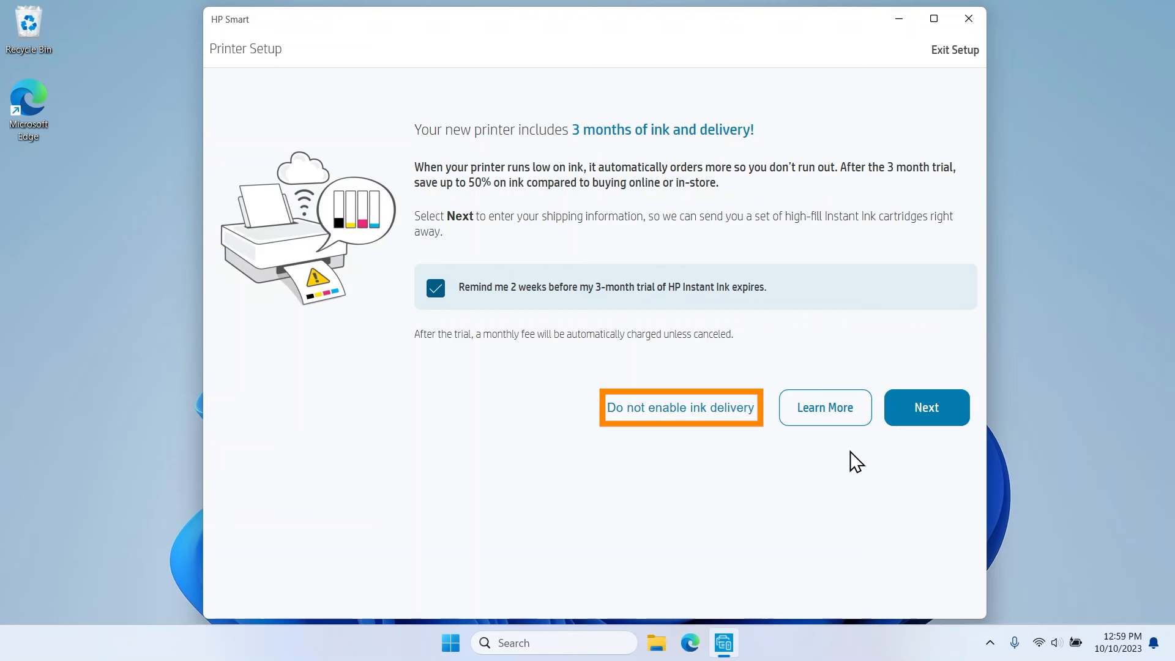
{"action": "mouse_move", "coordinate": [884, 441]}
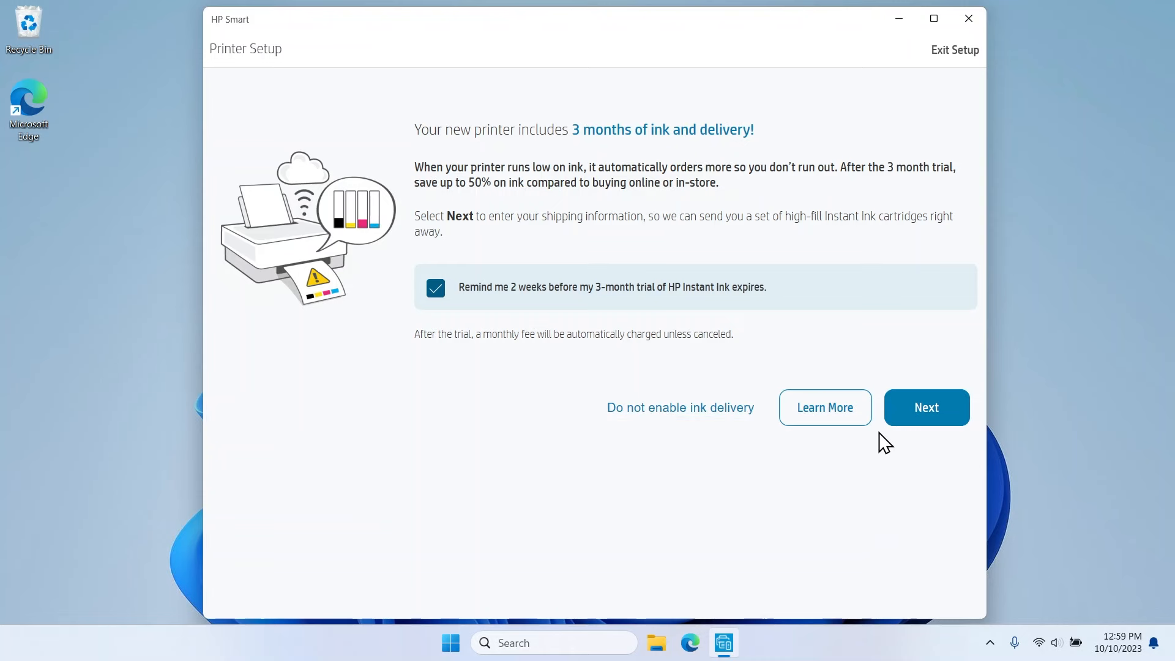
Accept the free ink delivery offer and add the shipping address
{"action": "left_click", "coordinate": [927, 406]}
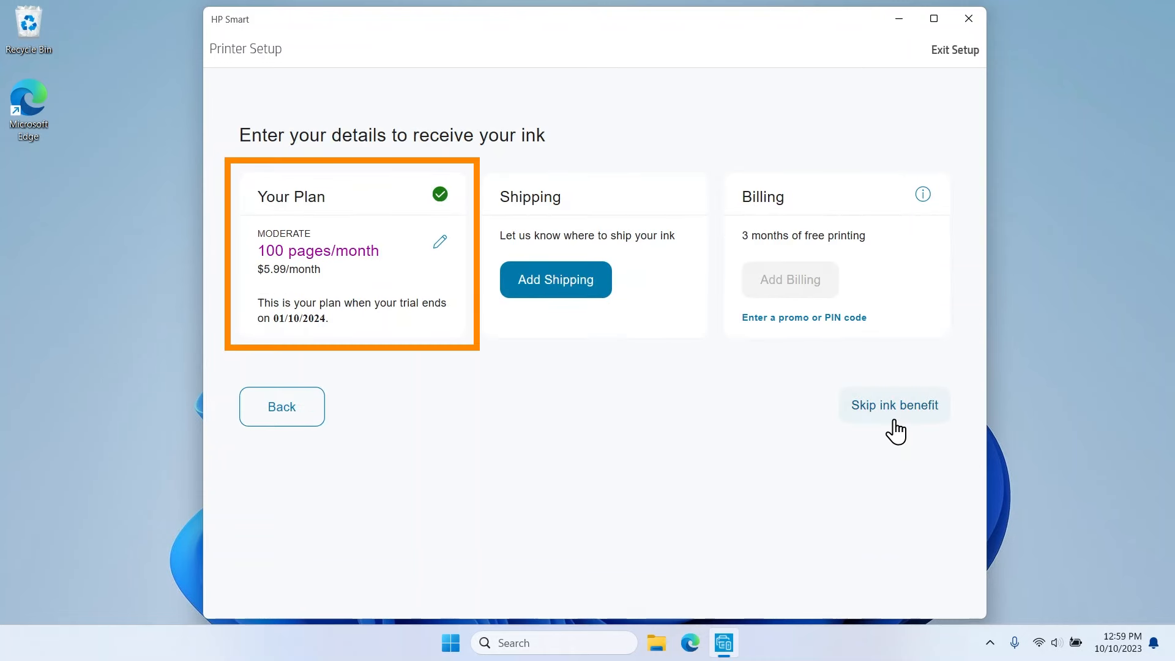
{"action": "left_click", "coordinate": [556, 279]}
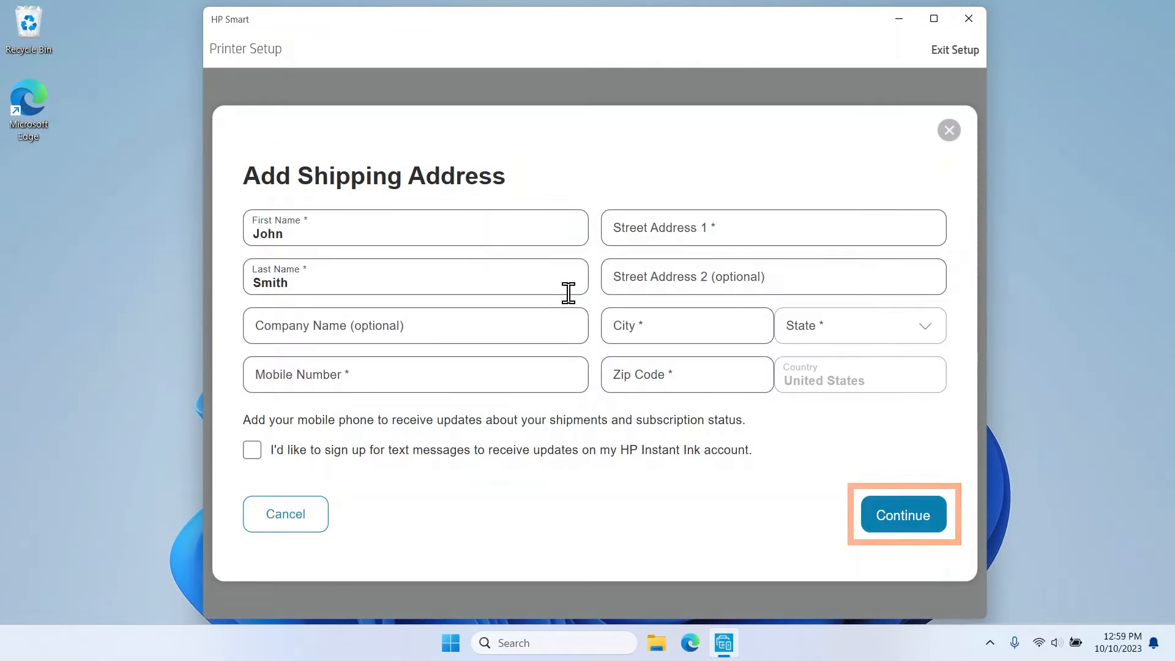
{"action": "left_click", "coordinate": [902, 515]}
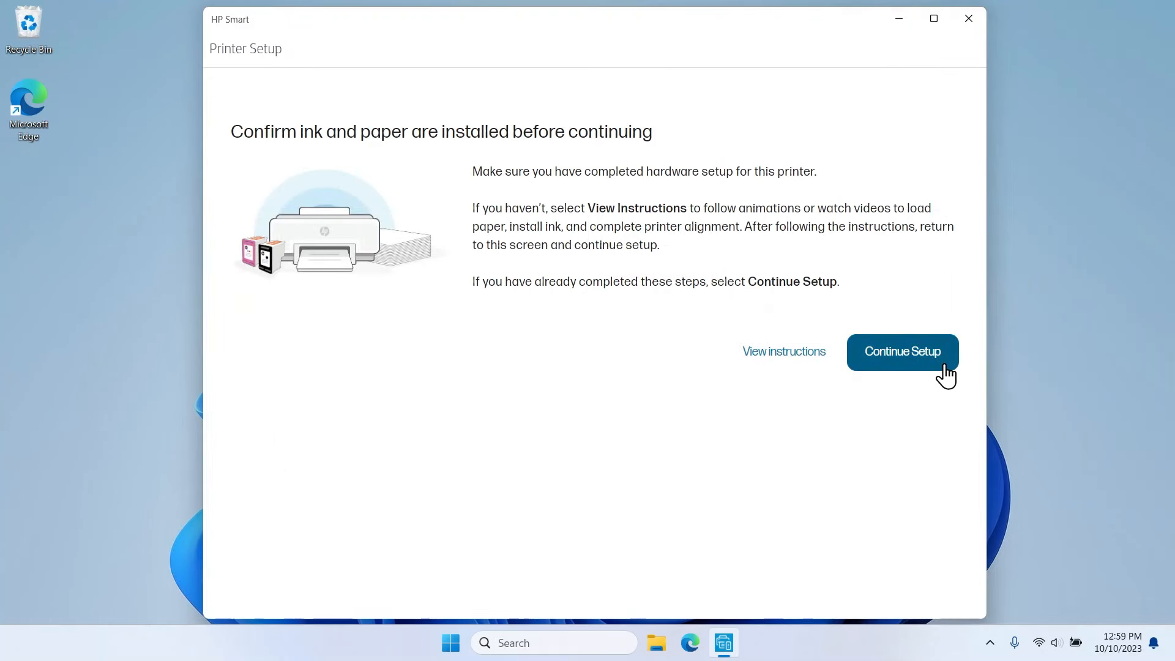
Confirm ink and paper installed, skip sending the link, and start Print Documents from the home screen
{"action": "left_click", "coordinate": [902, 352]}
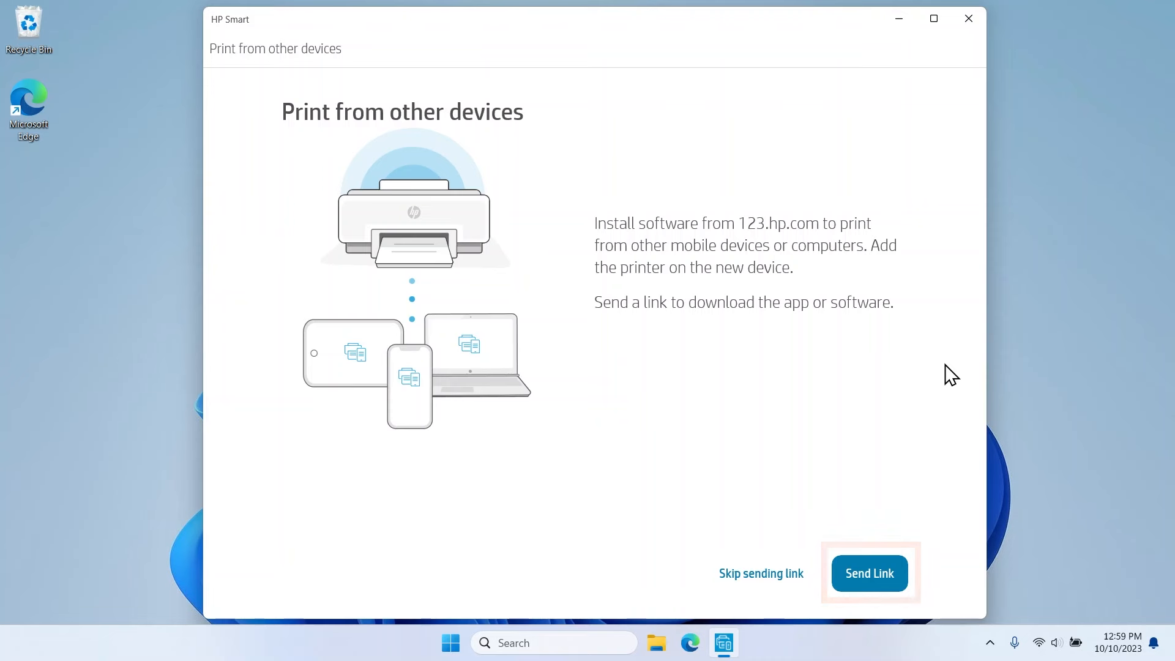
{"action": "mouse_move", "coordinate": [869, 450]}
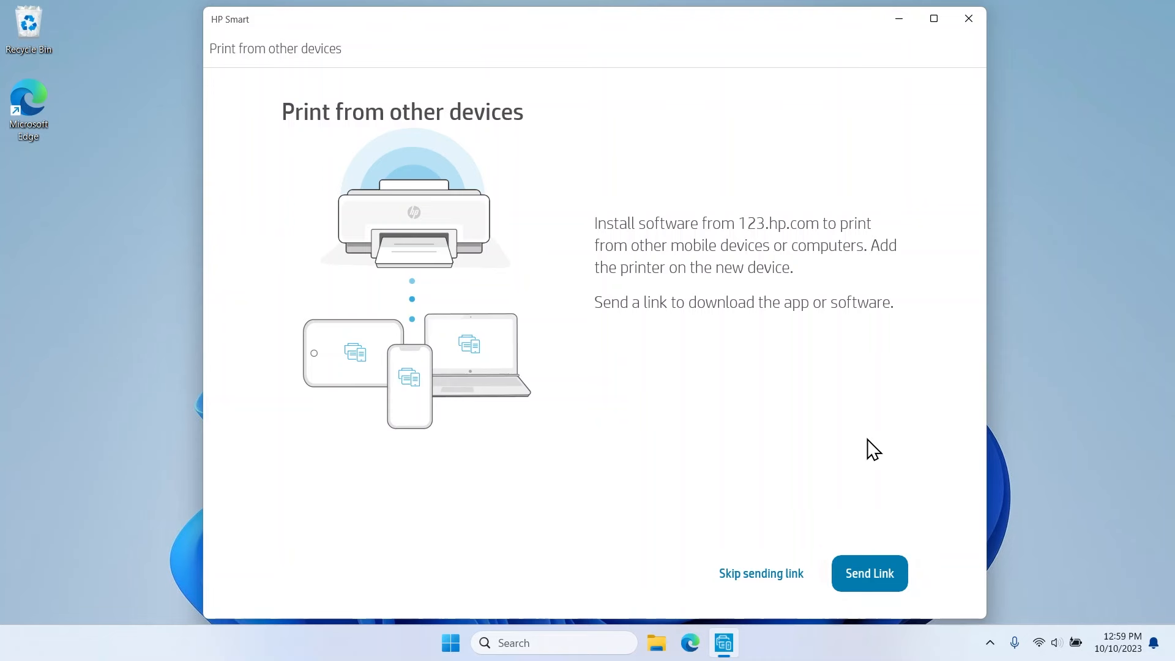
{"action": "left_click", "coordinate": [761, 573]}
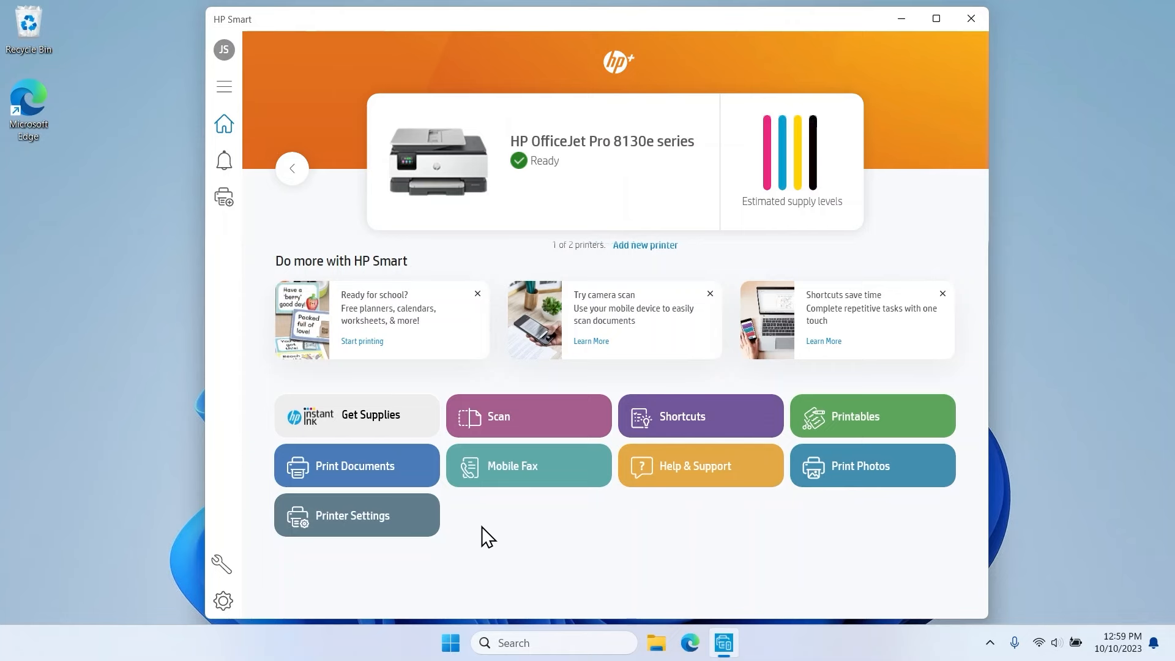
{"action": "left_click", "coordinate": [355, 465]}
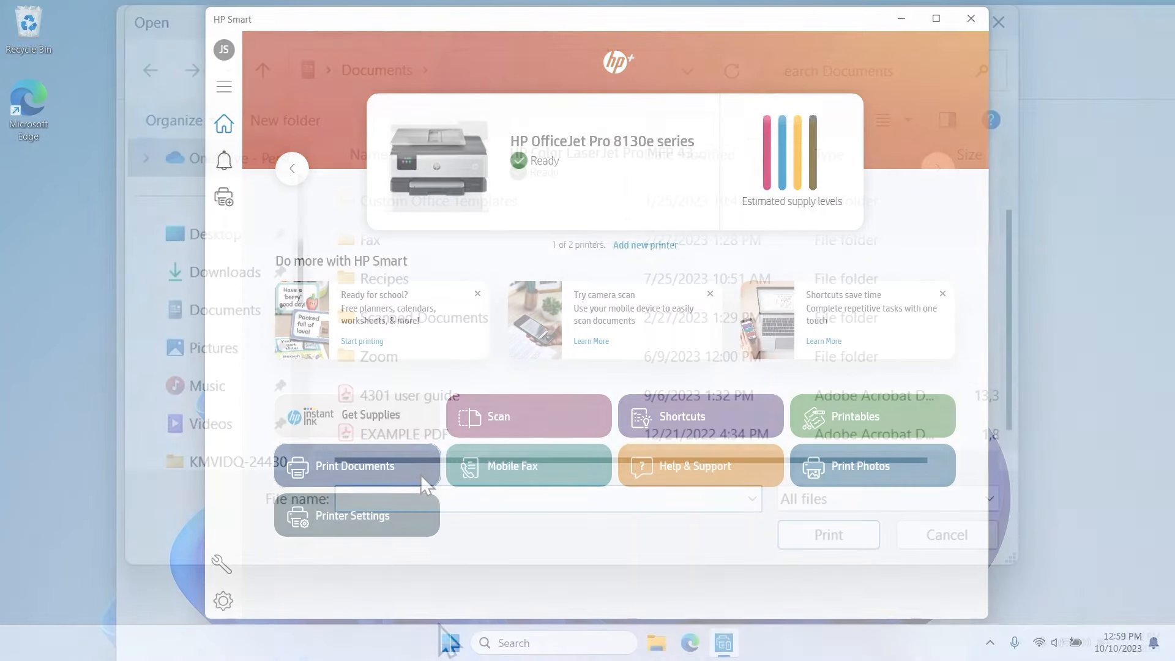